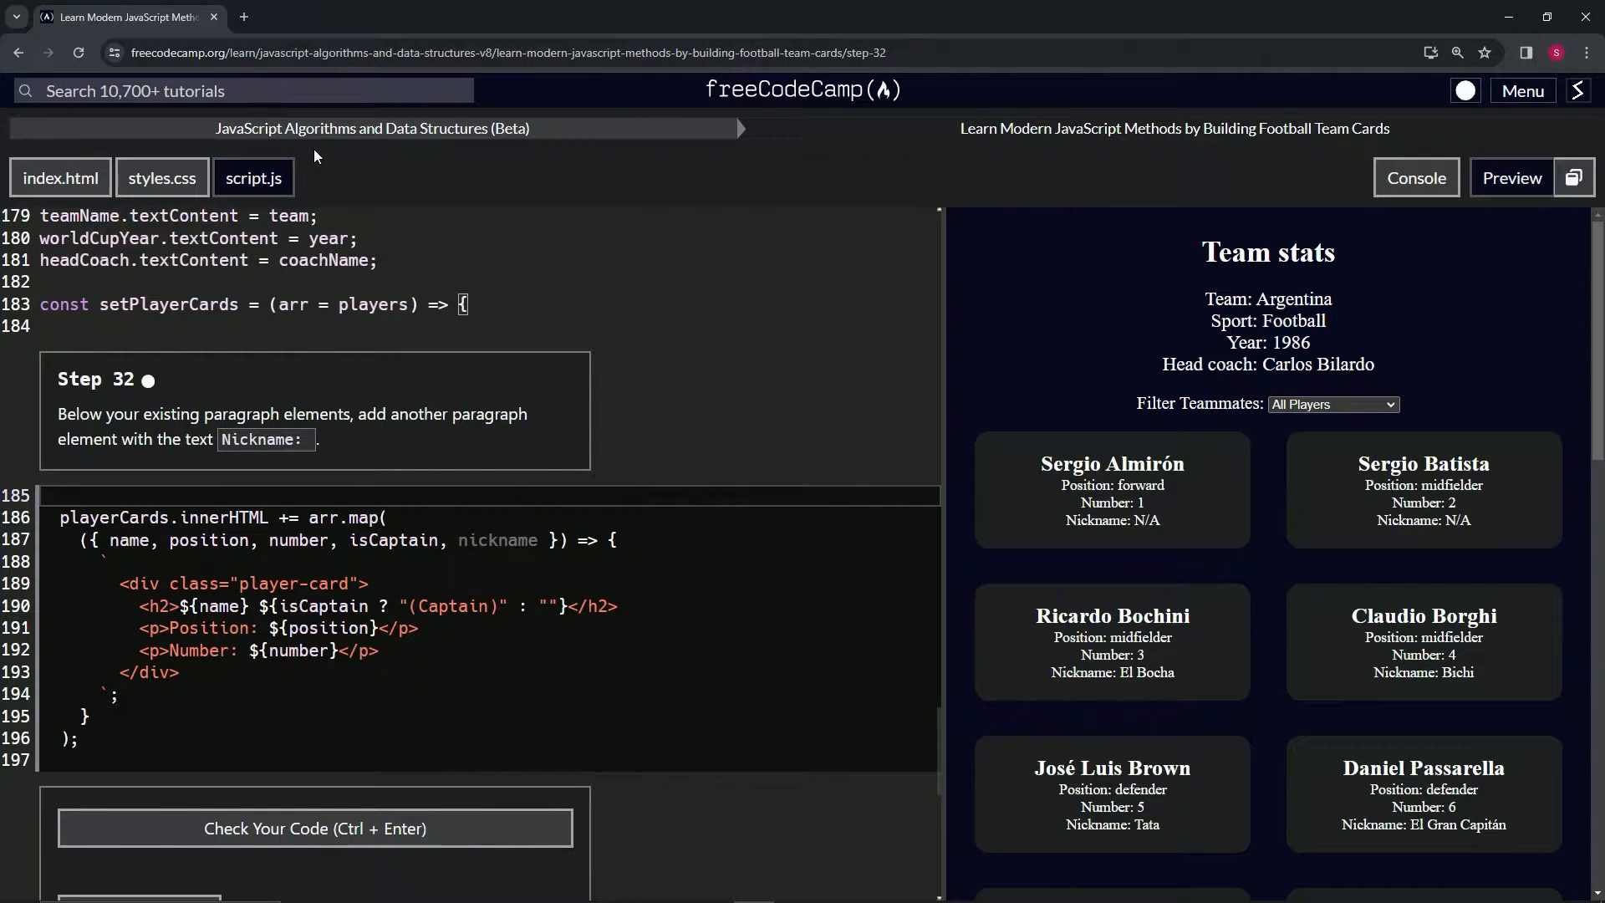
mouse_move(1028, 152)
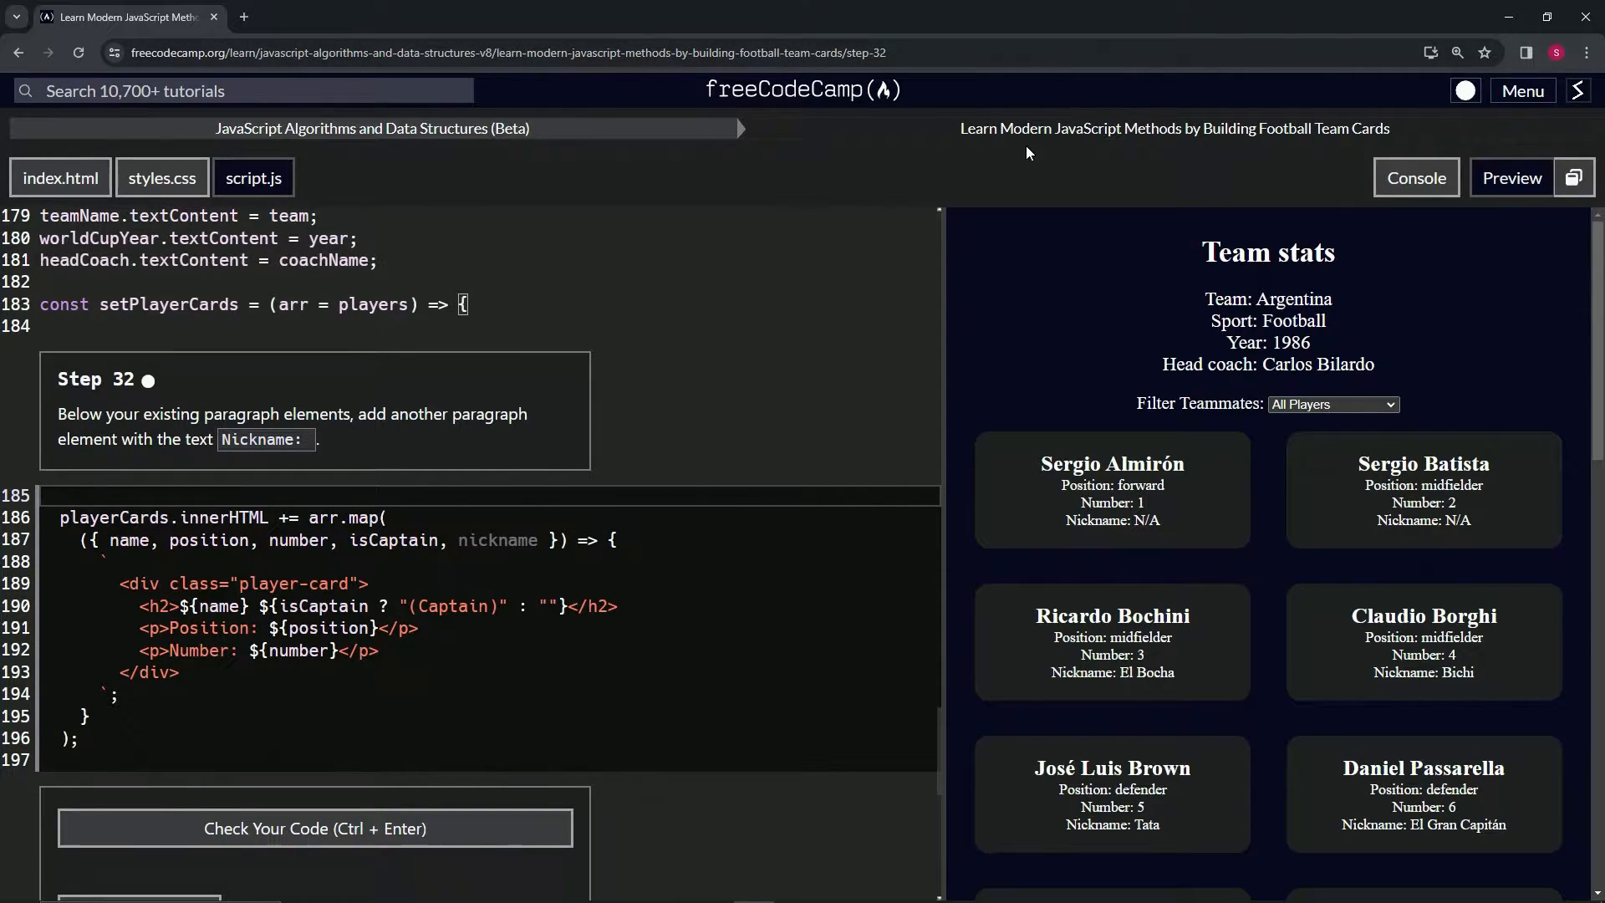
mouse_move(1305, 159)
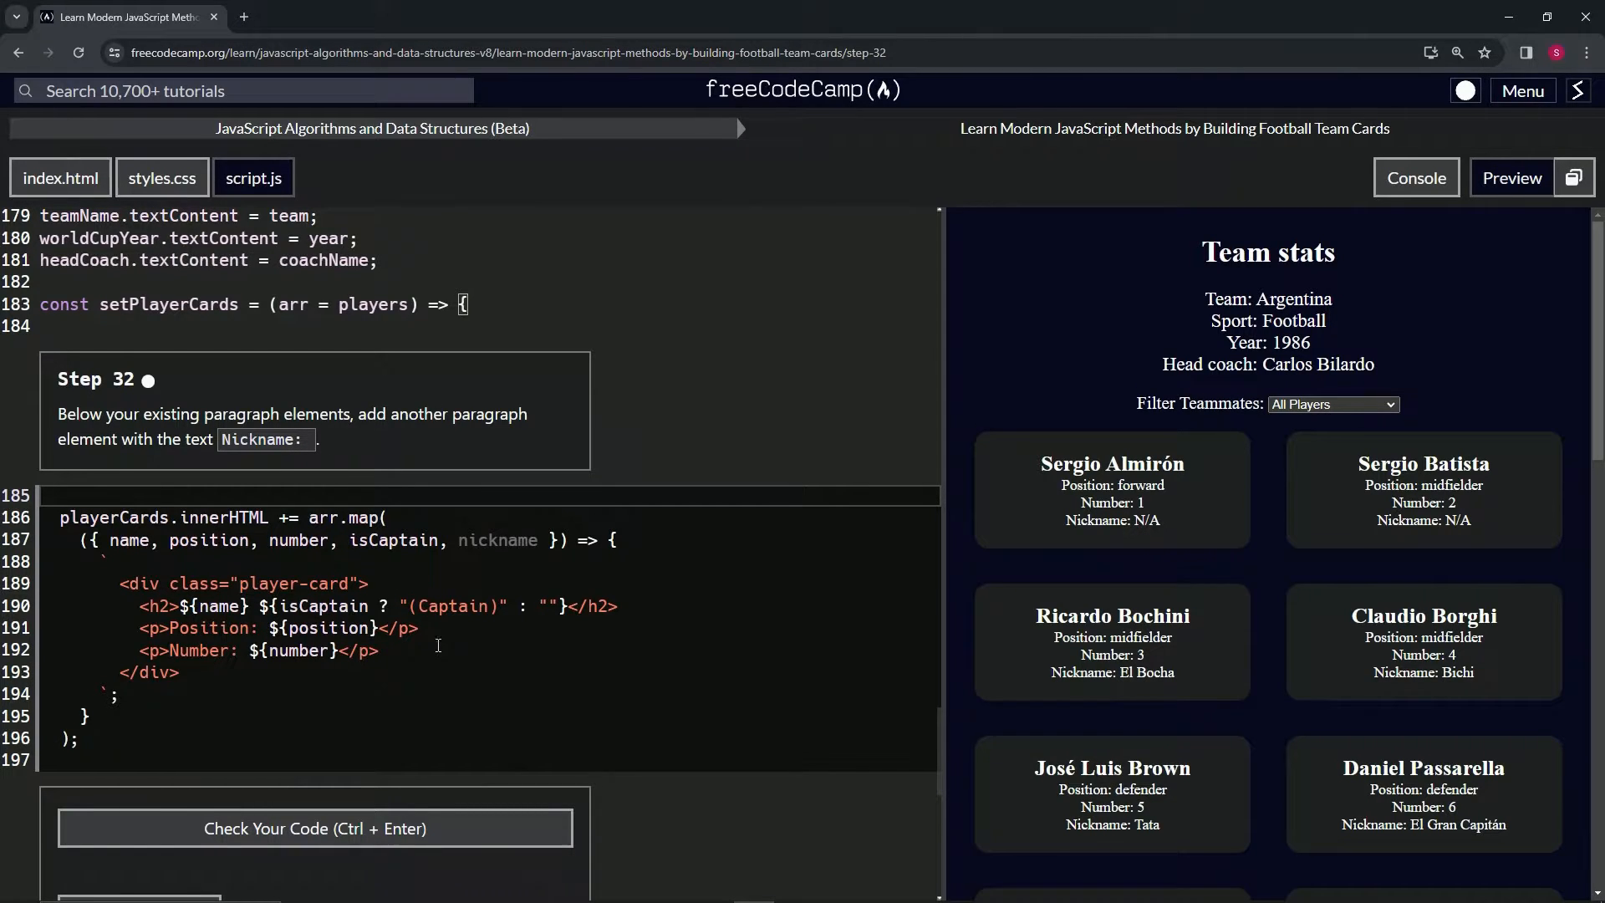
- Rename the copied Number paragraph's label to 'Nickname' in the player-card template
left_click(423, 628)
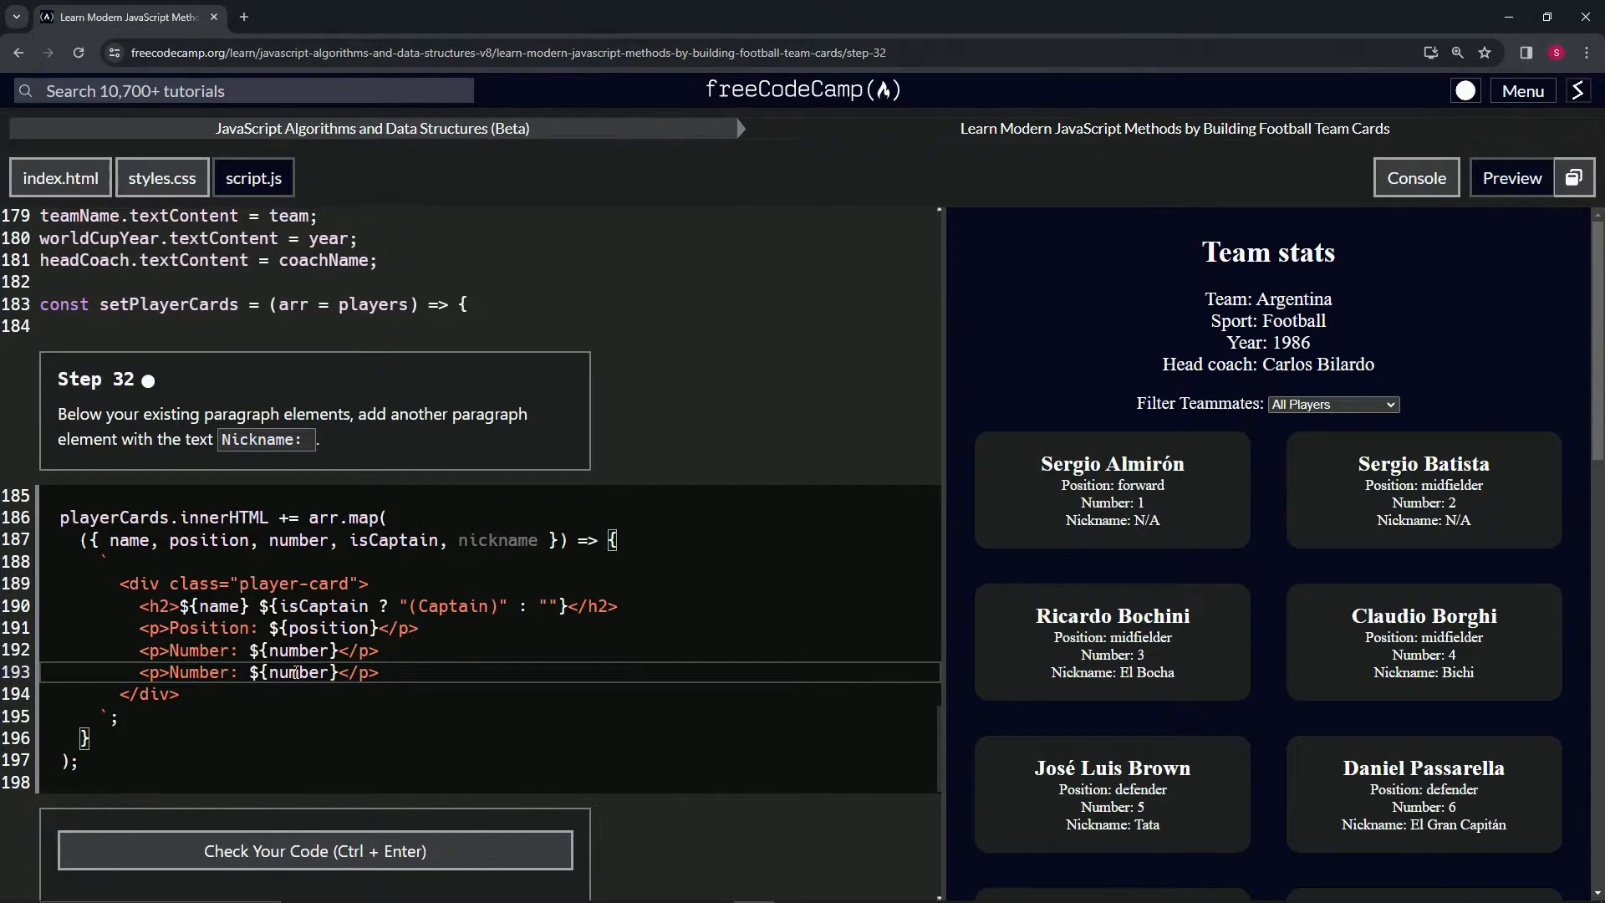
double_click(293, 671)
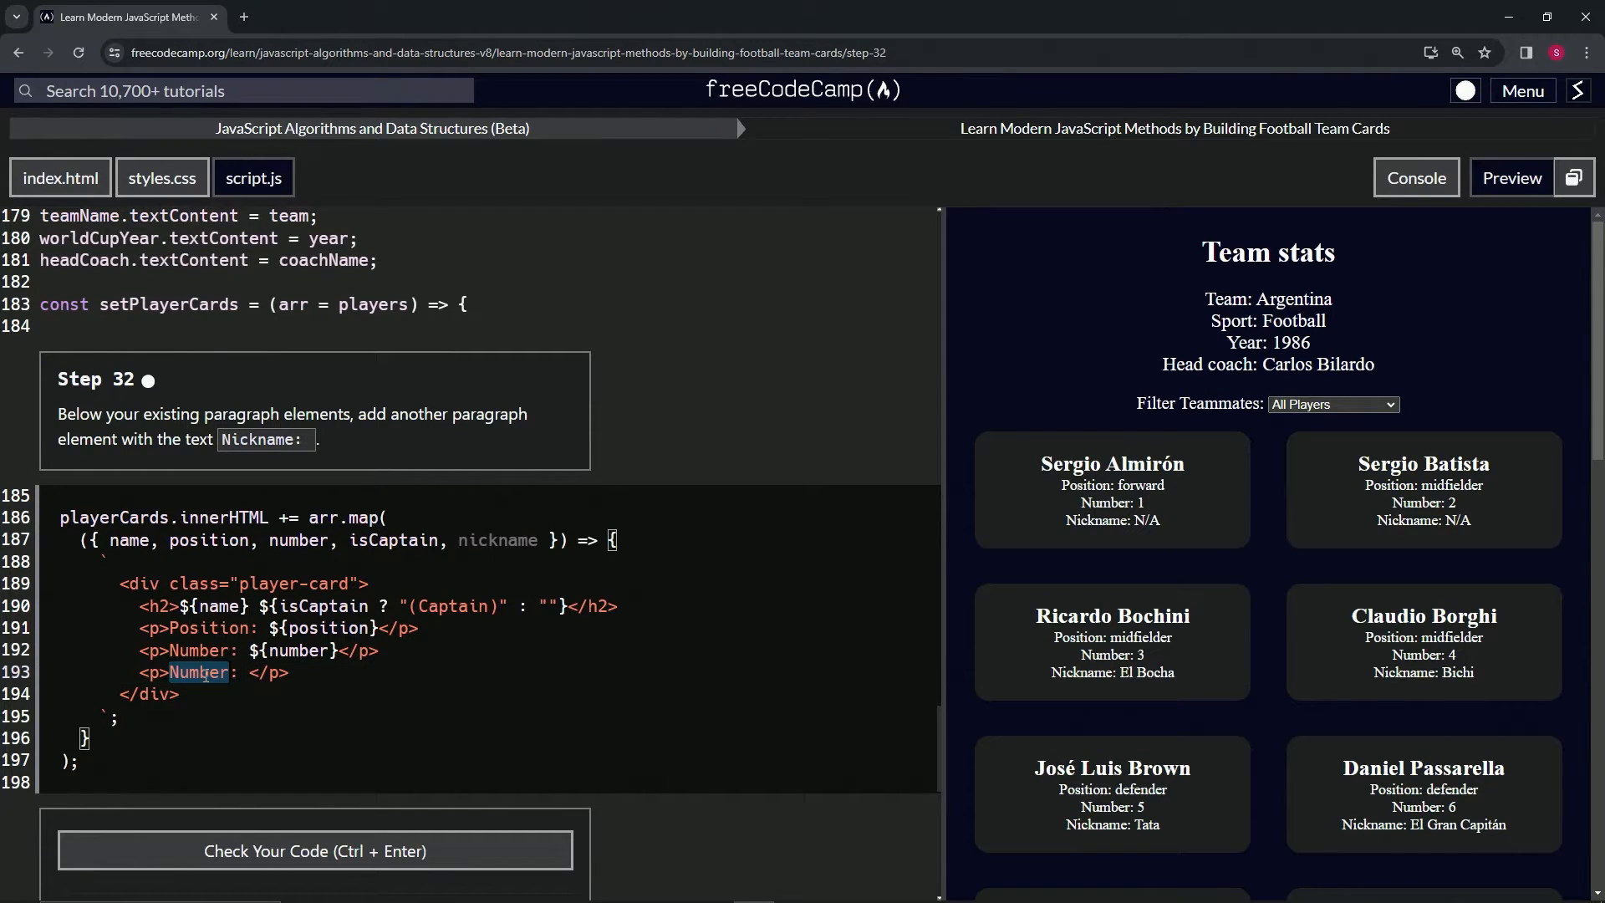
type("Nick")
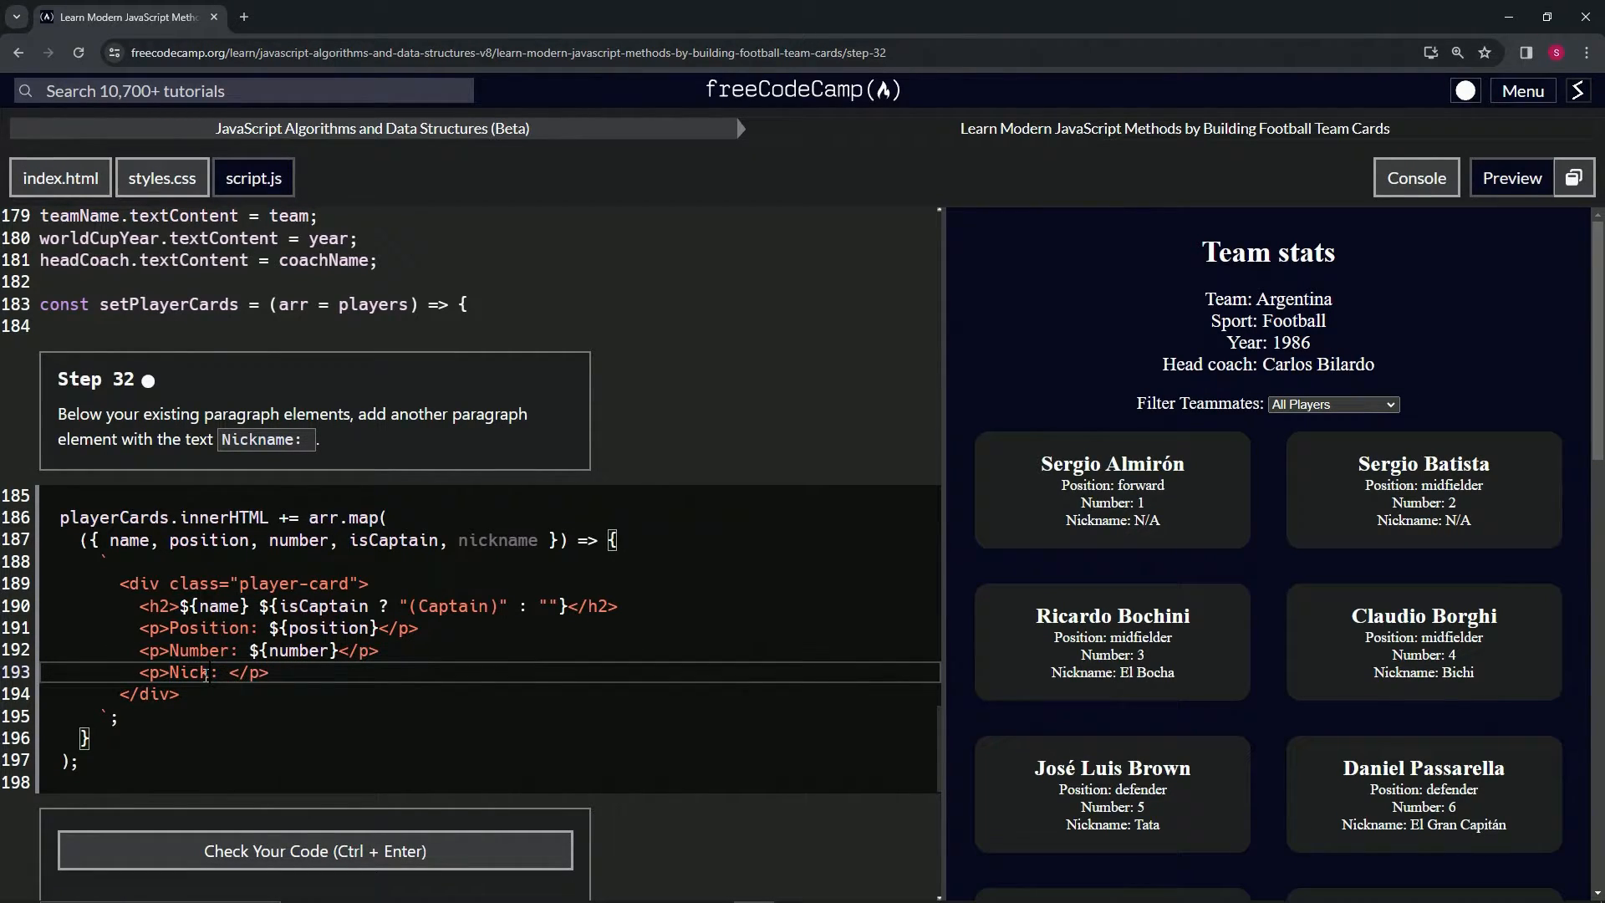
type("name")
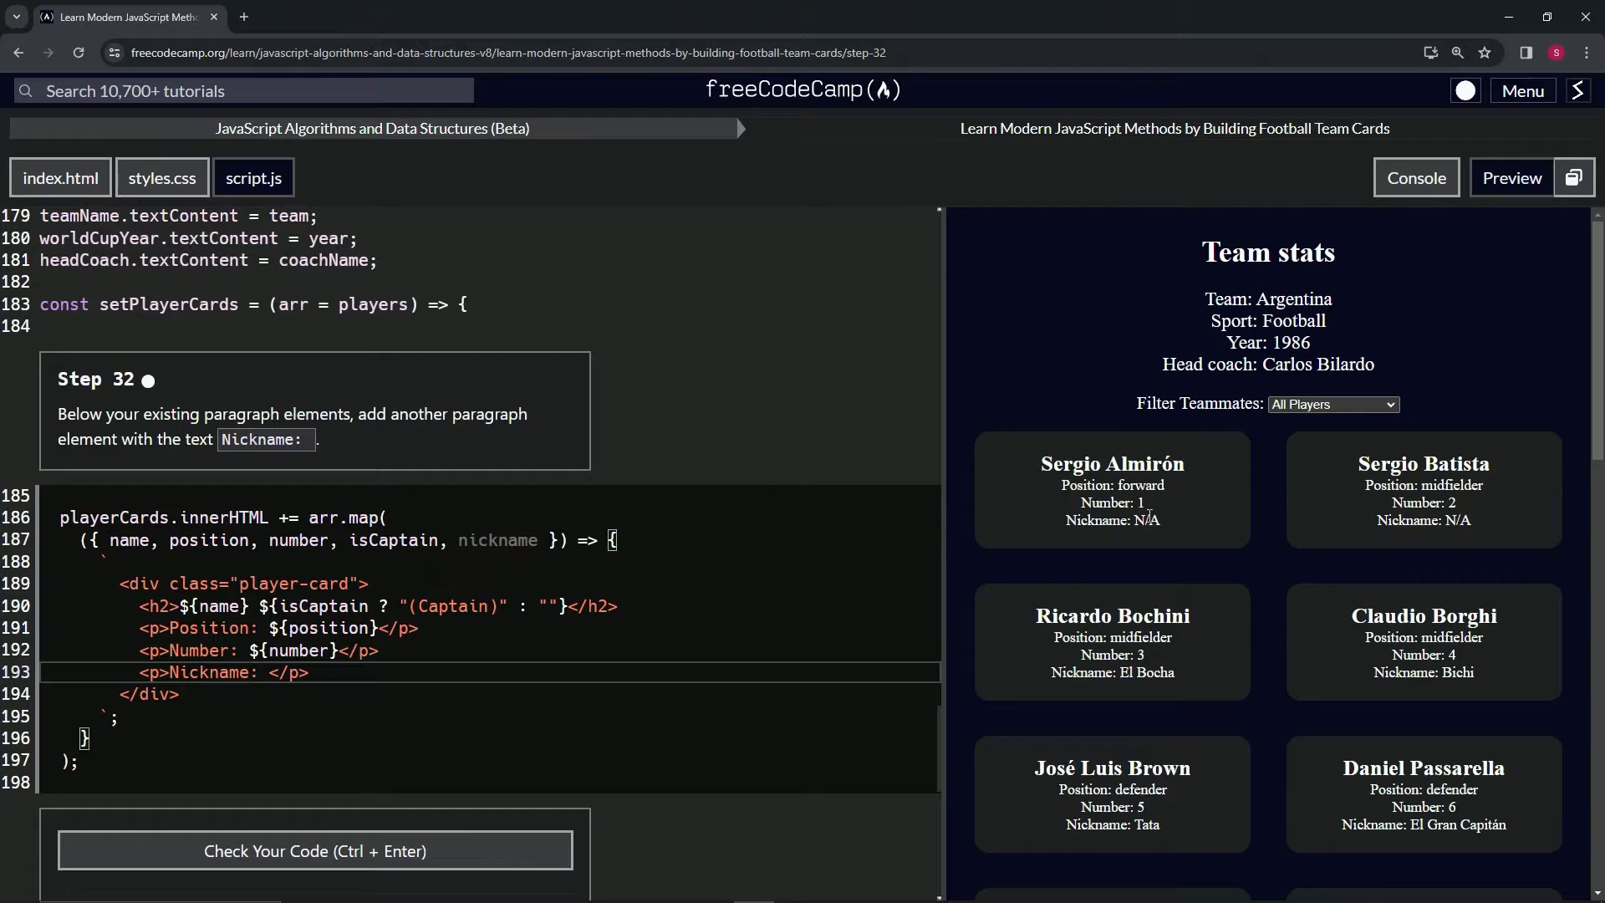
mouse_move(1177, 672)
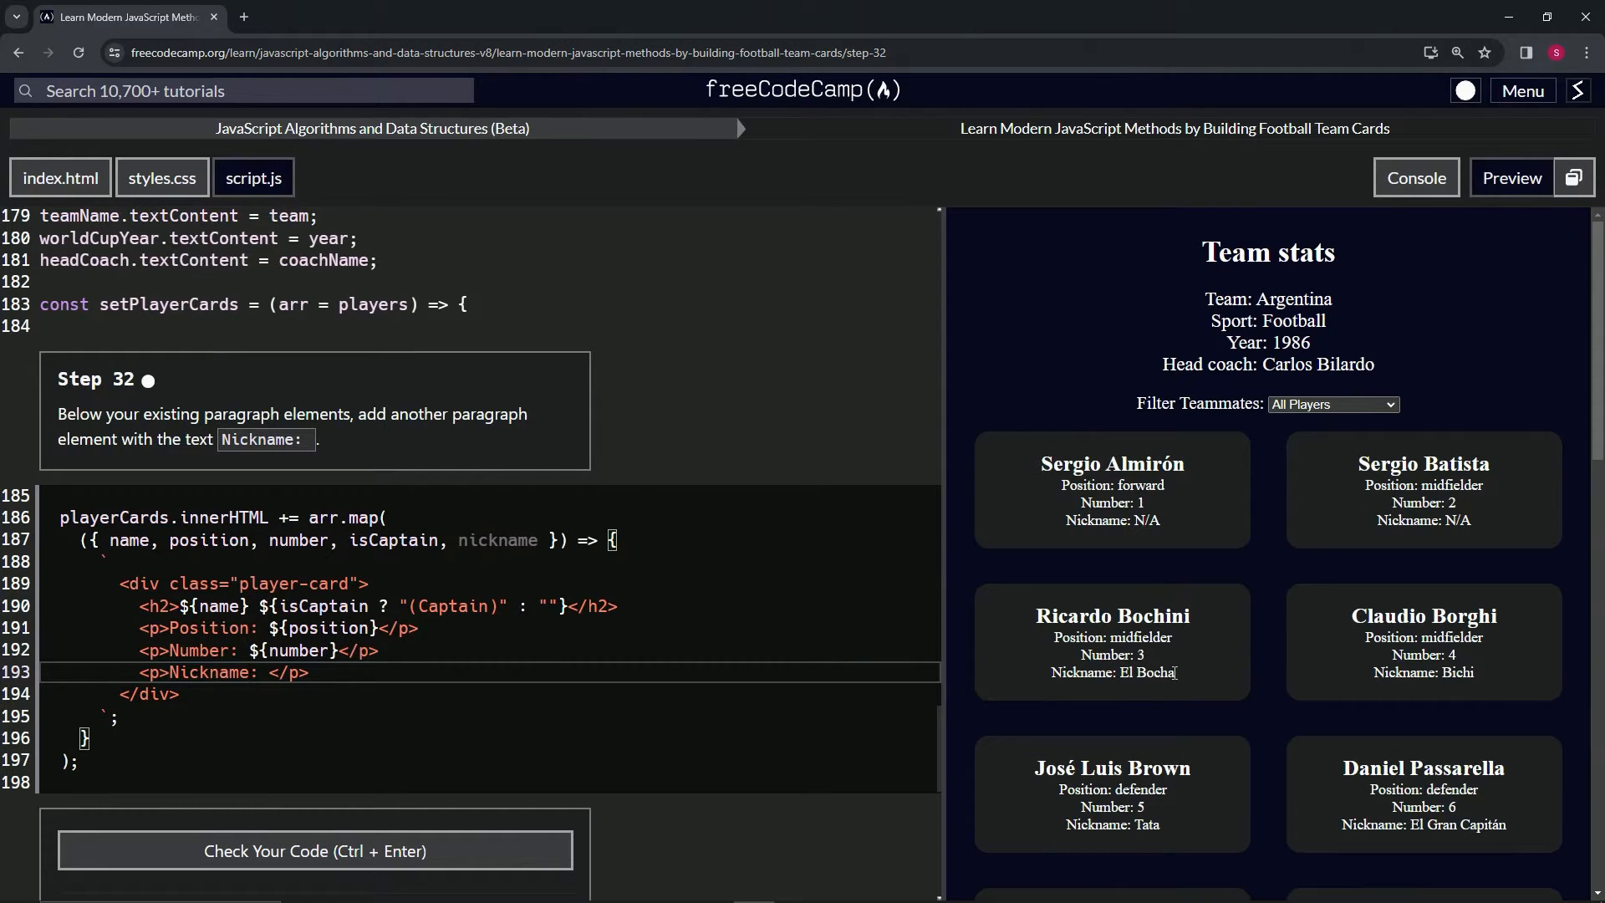
- Check the step 32 code, then submit it to advance to step 33
scroll("down", 3)
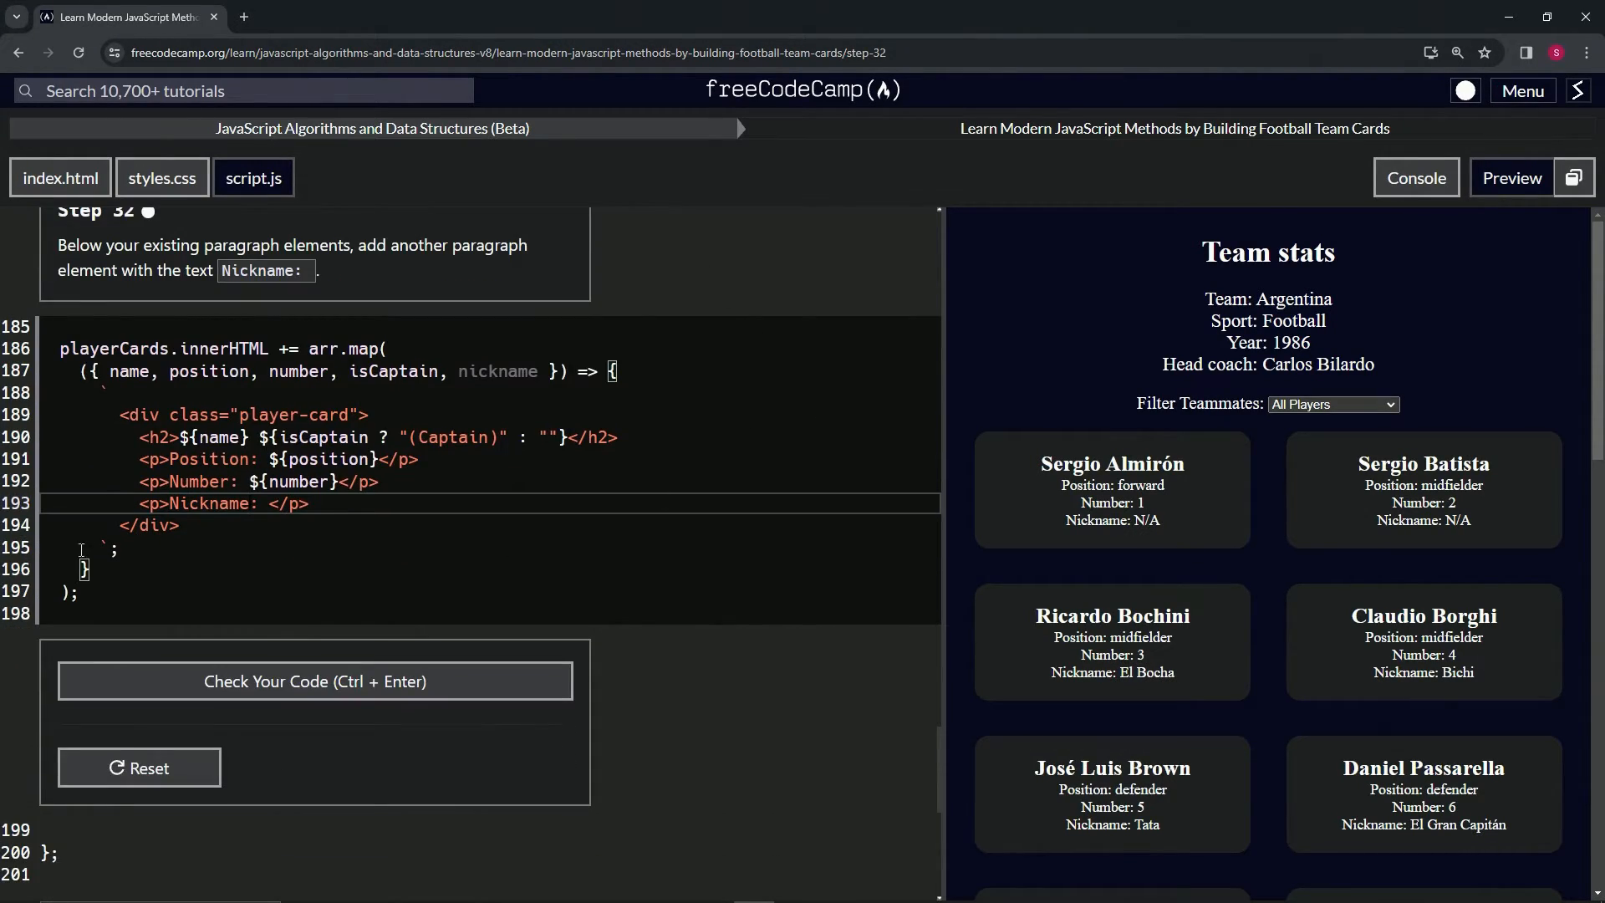
left_click(314, 680)
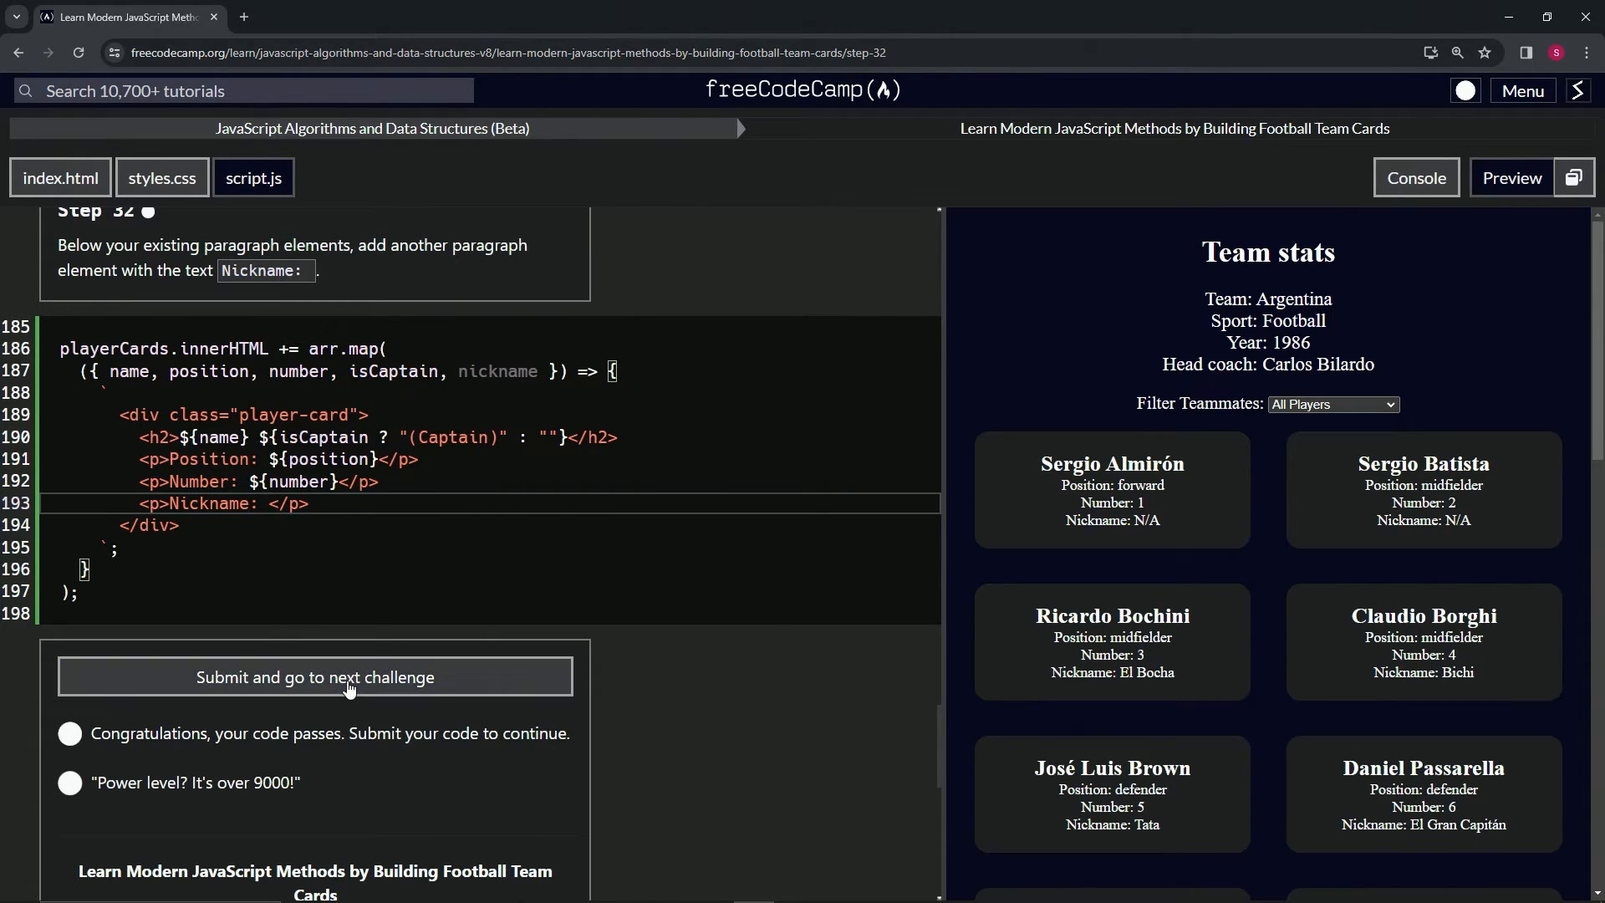
left_click(315, 676)
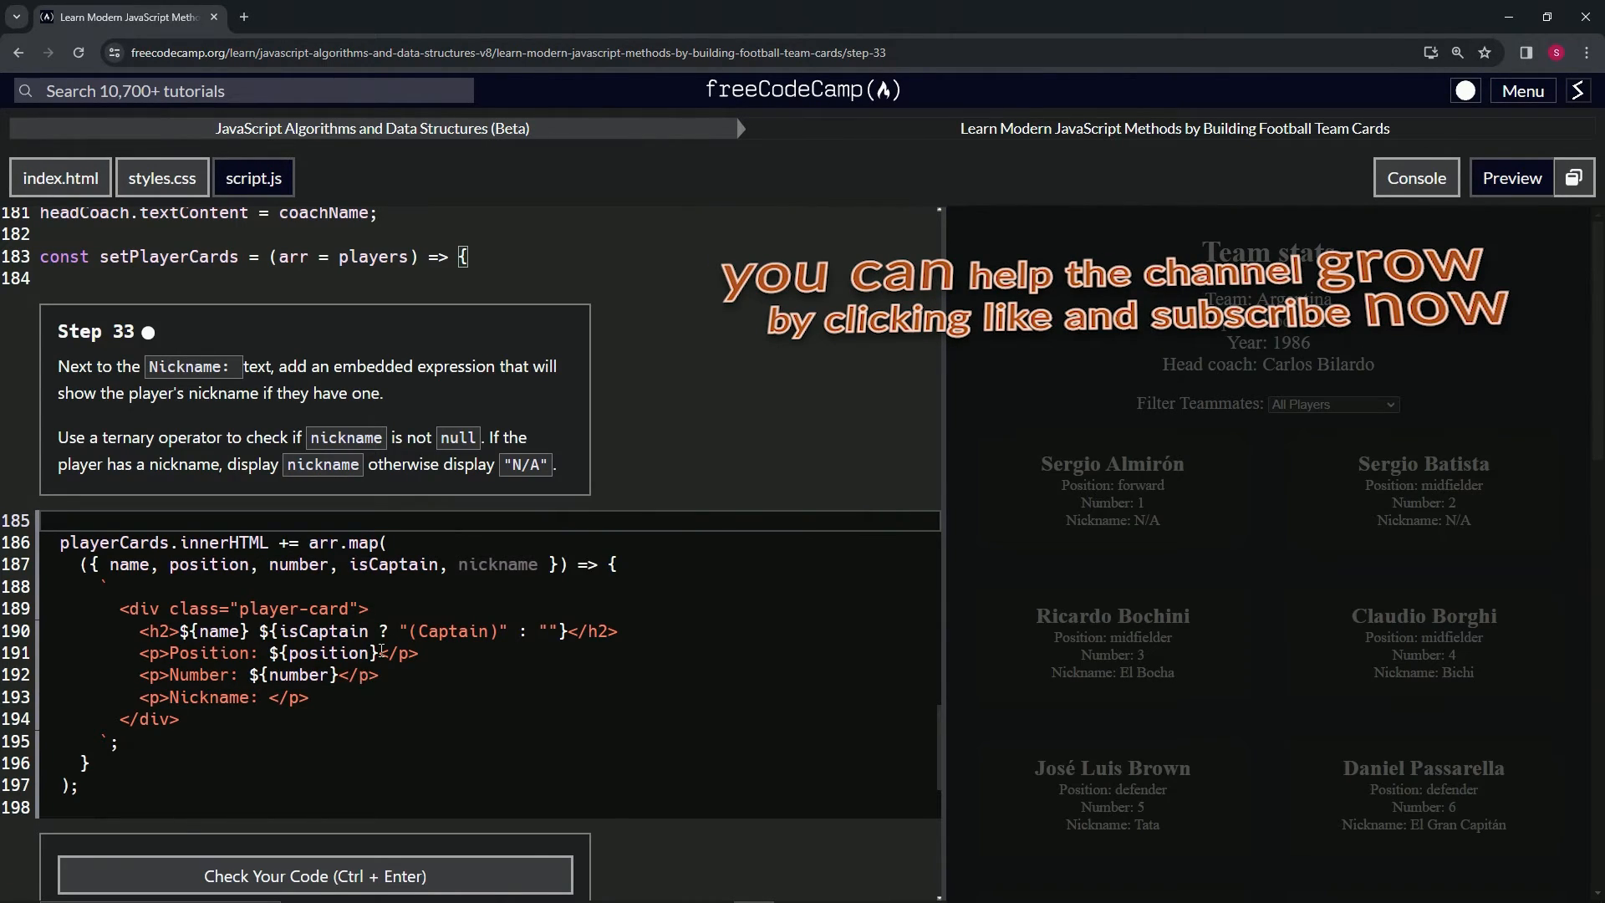